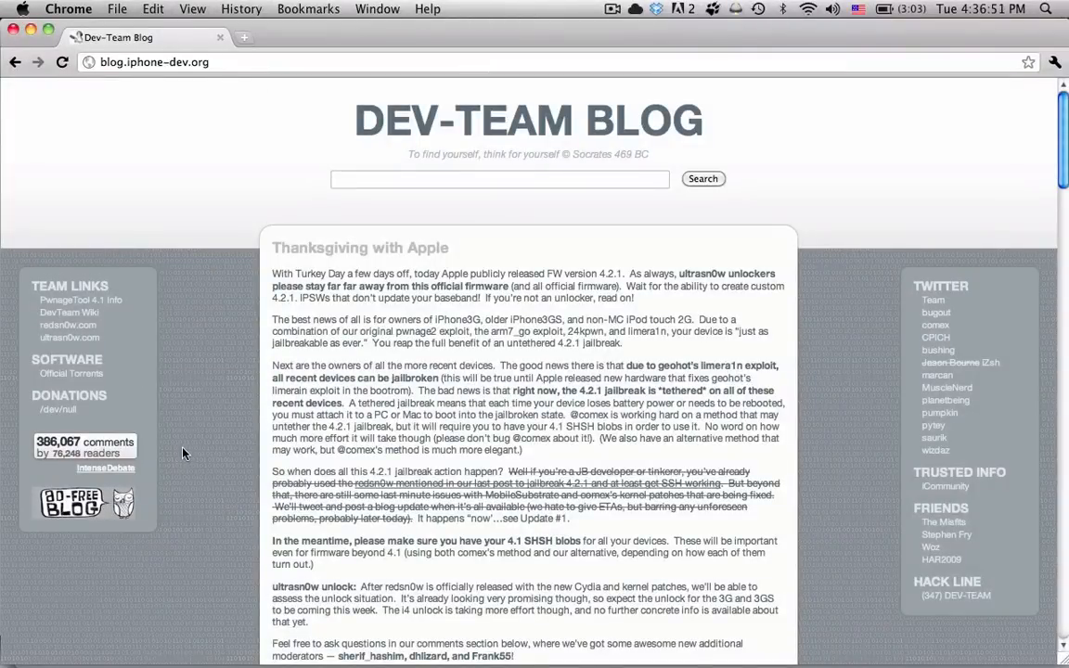
mouse_move(171, 320)
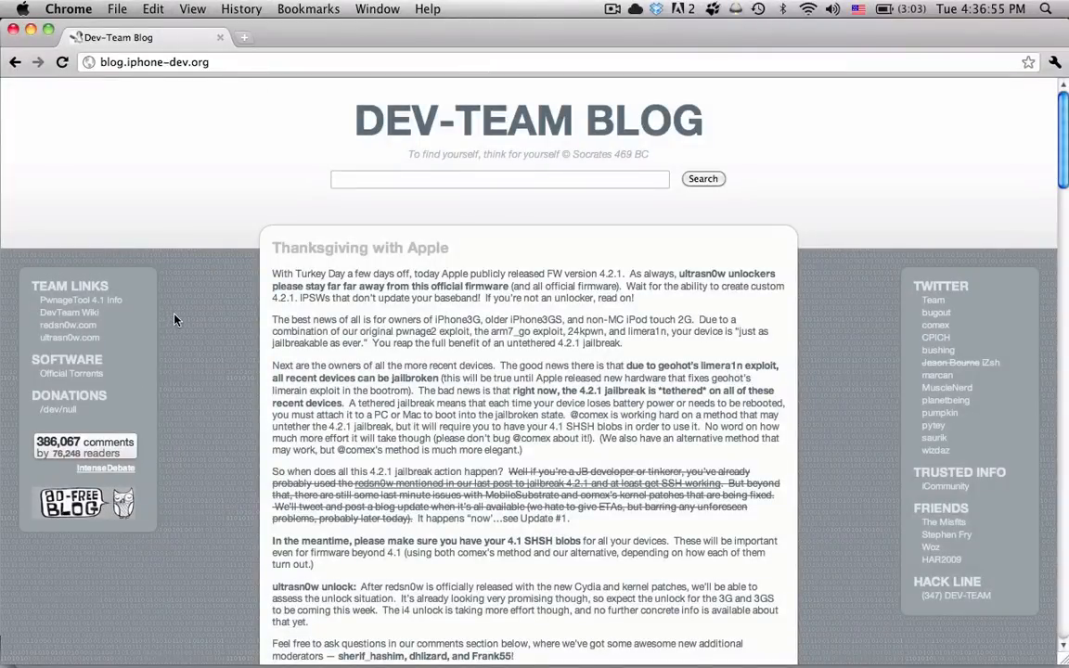
mouse_move(313, 107)
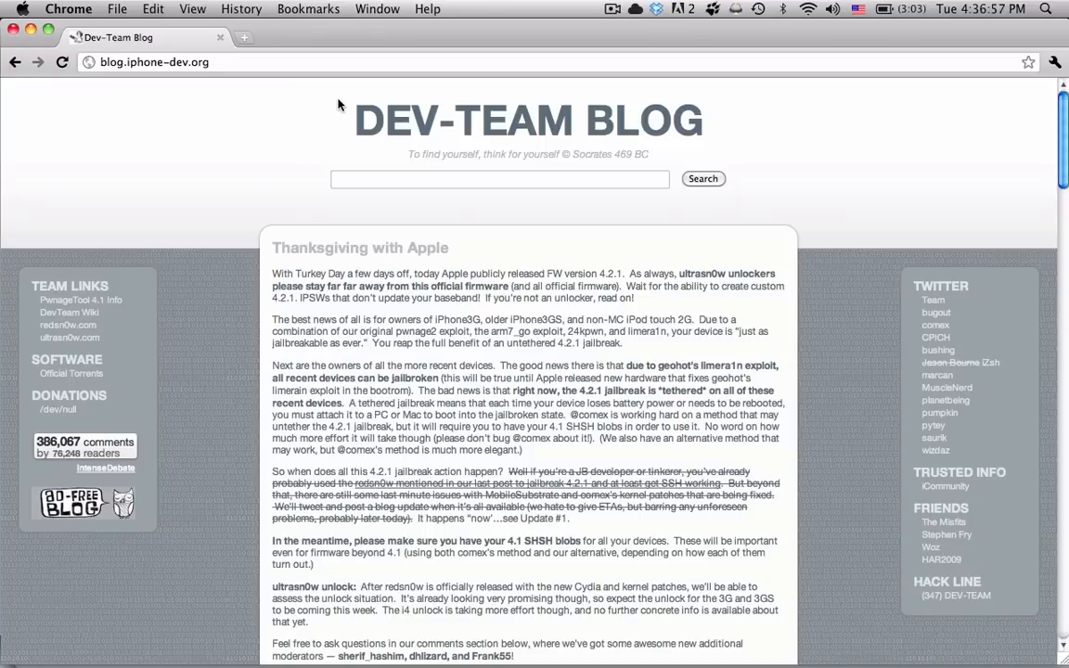
mouse_move(336, 103)
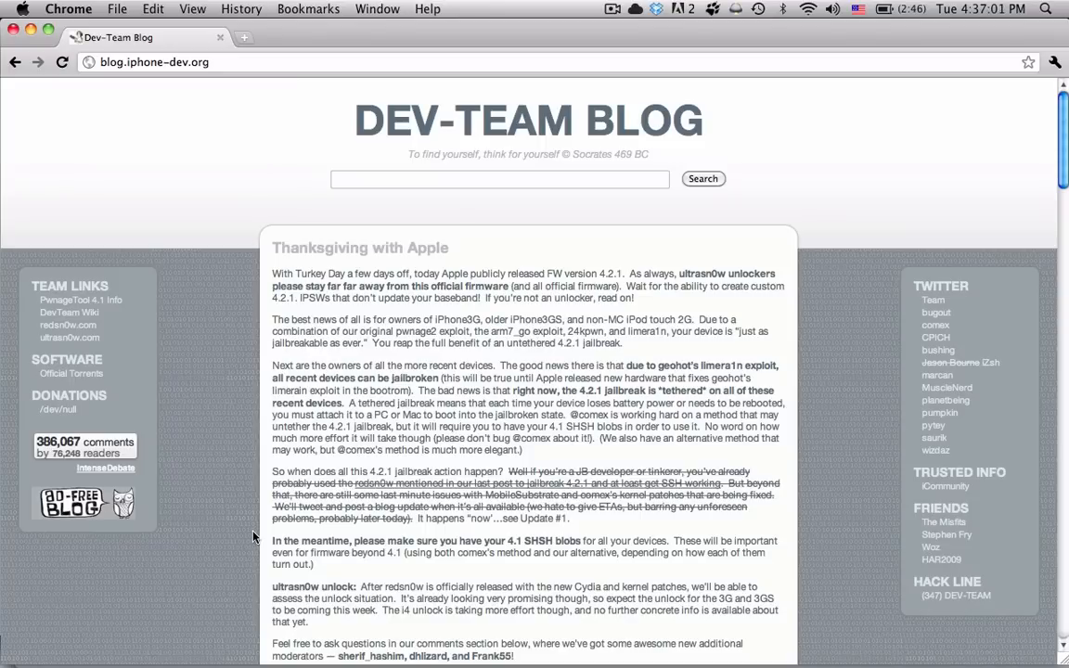
mouse_move(736, 536)
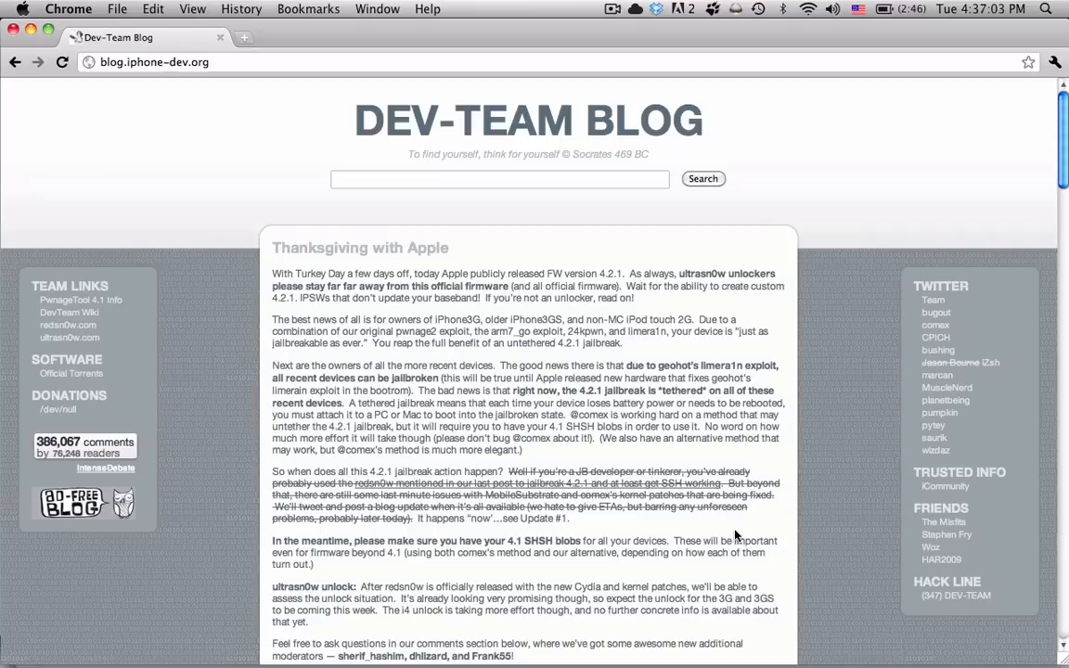
mouse_move(673, 77)
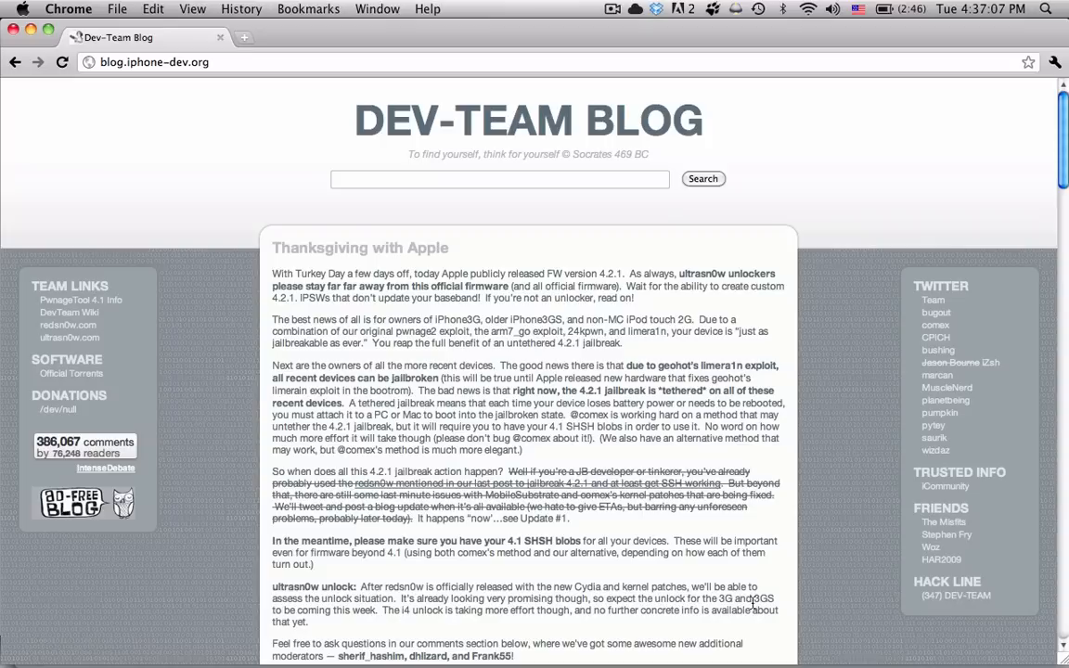
mouse_move(700, 533)
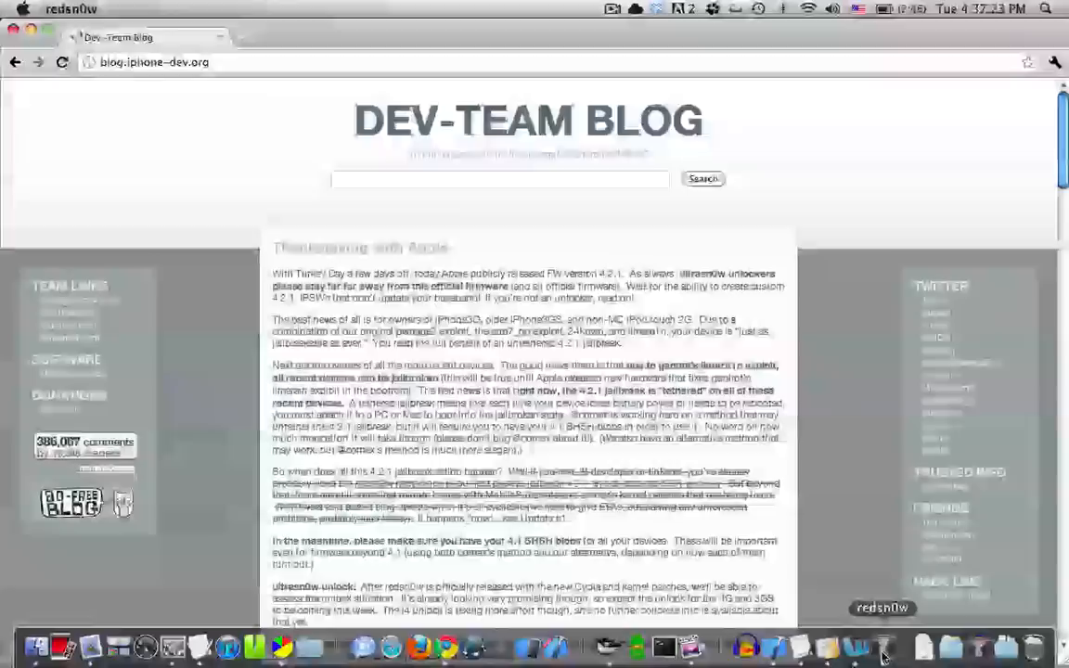
Launch redsn0w and browse for the iPad1,1 iOS 4.2.1 firmware IPSW.
click(881, 627)
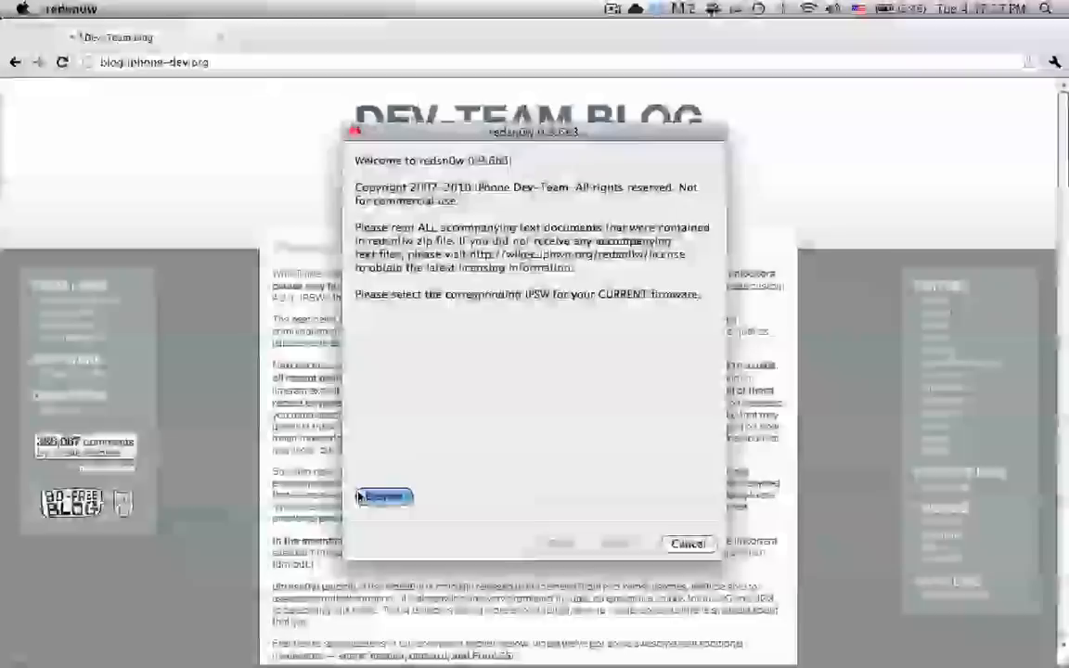
click(385, 497)
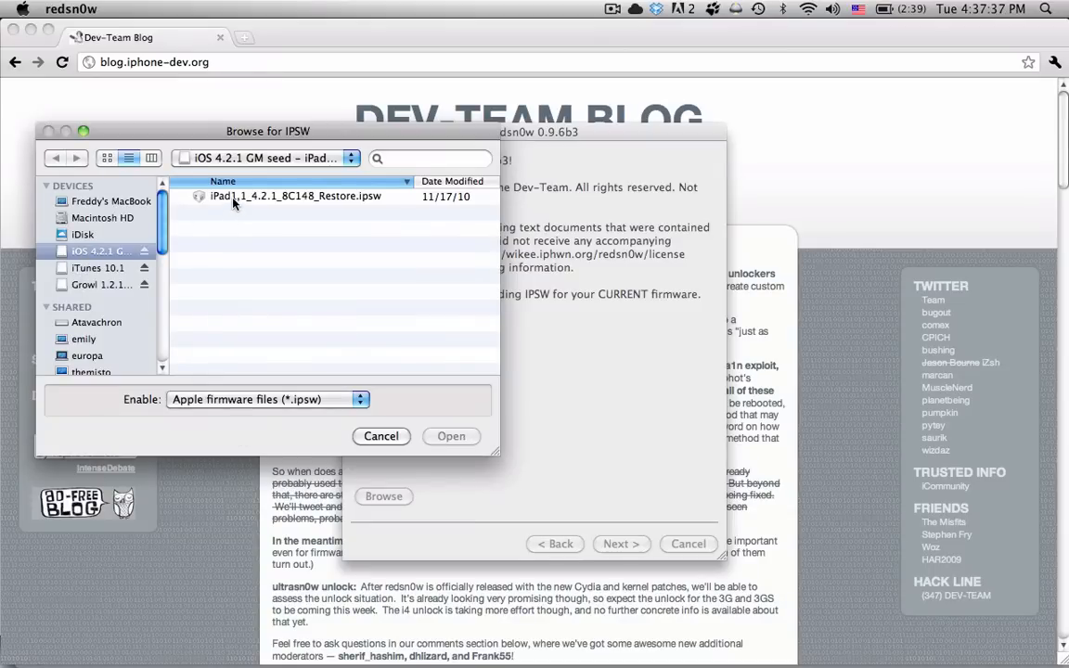
Load iPad1,1_4.2.1_8C148_Restore.ipsw into the redsn0w wizard.
click(295, 196)
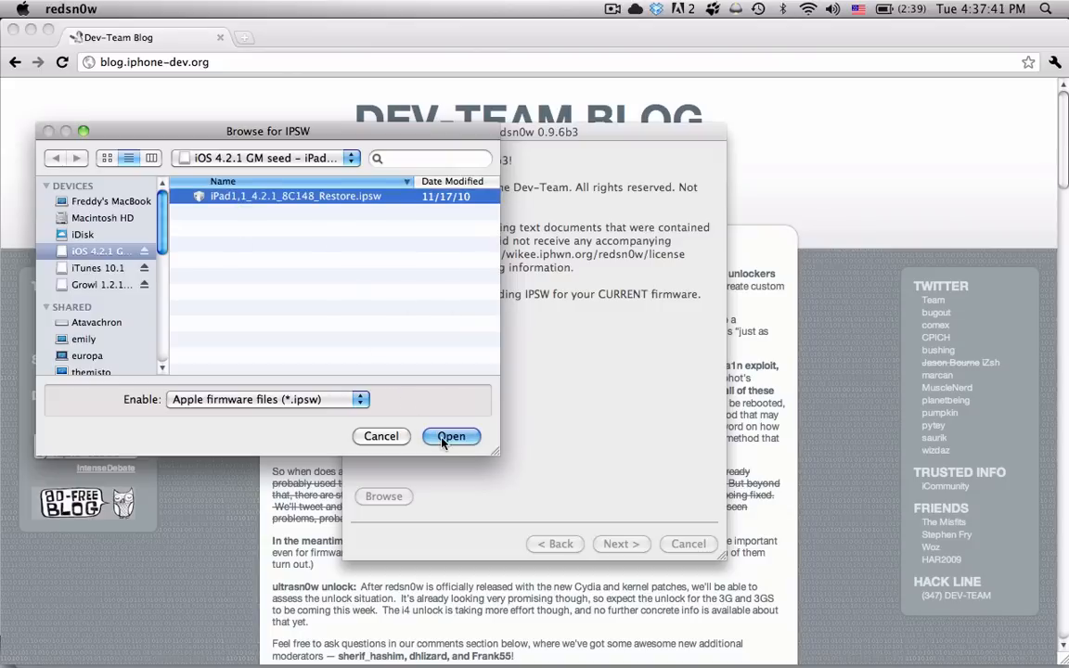
click(451, 436)
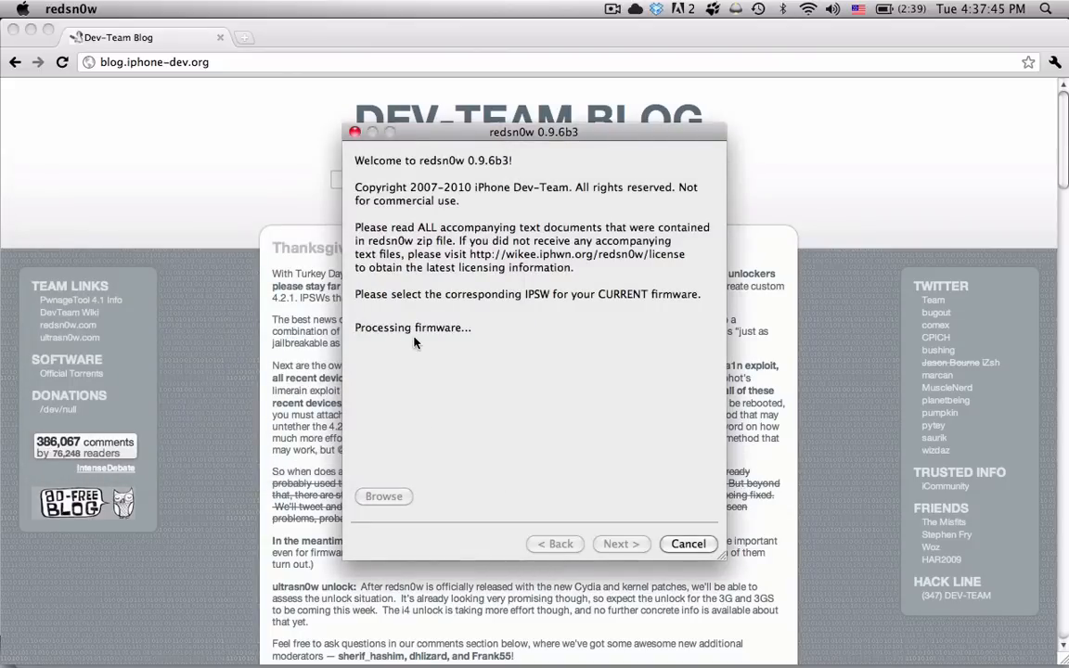
mouse_move(246, 599)
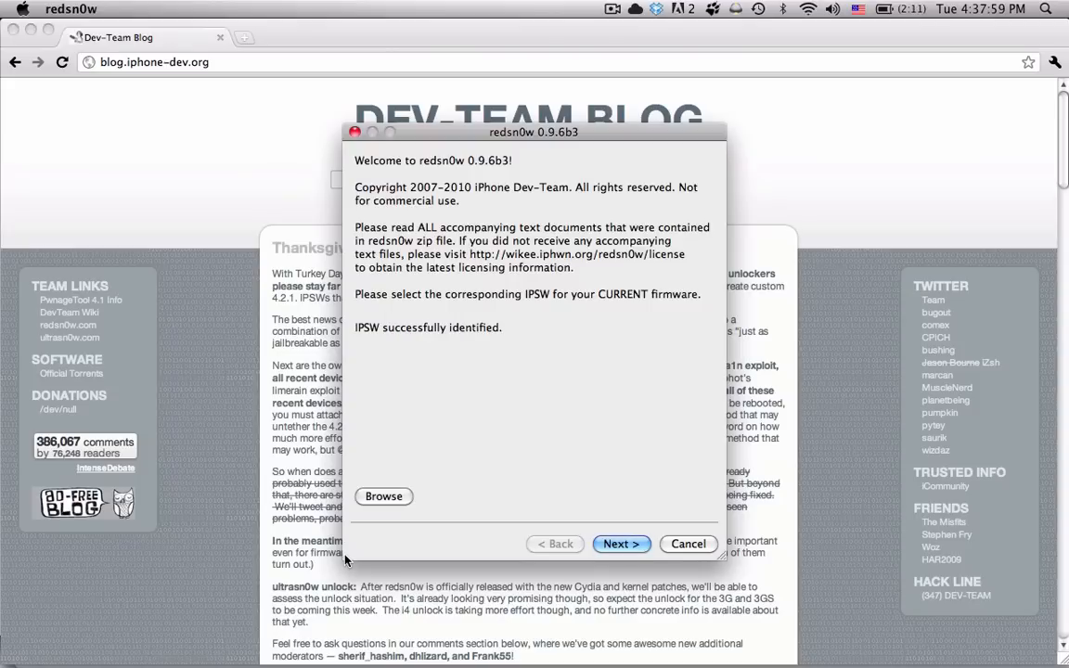
mouse_move(621, 544)
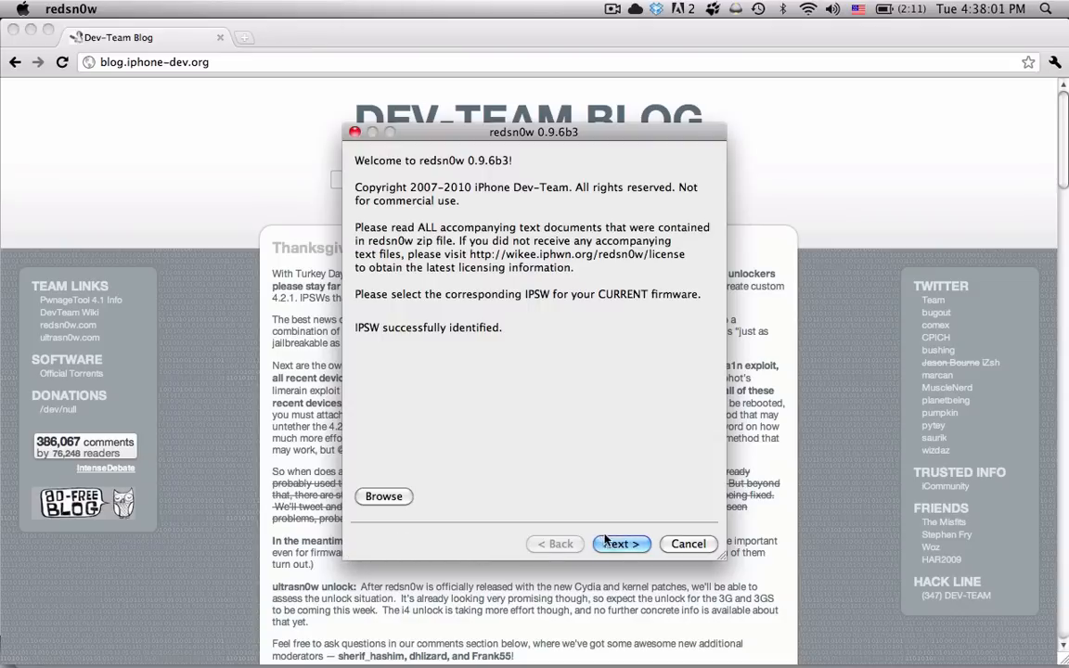
Advance past firmware identification to the jailbreak options with Install Cydia ticked.
click(621, 544)
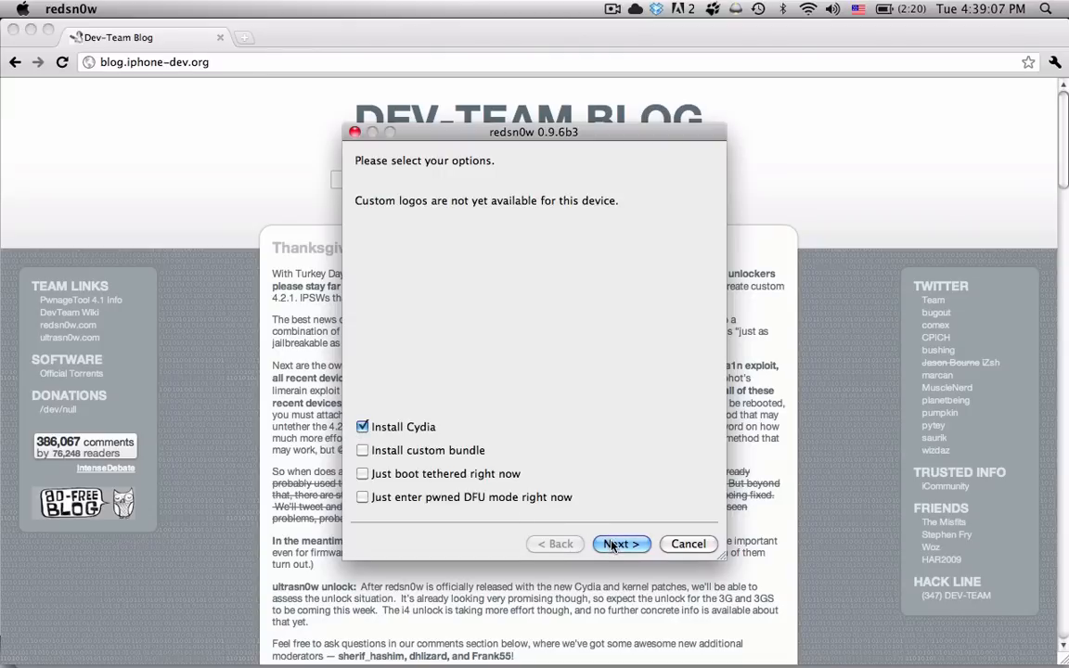
Accept the Install Cydia option, confirm the device is off, and continue into DFU instructions.
click(620, 544)
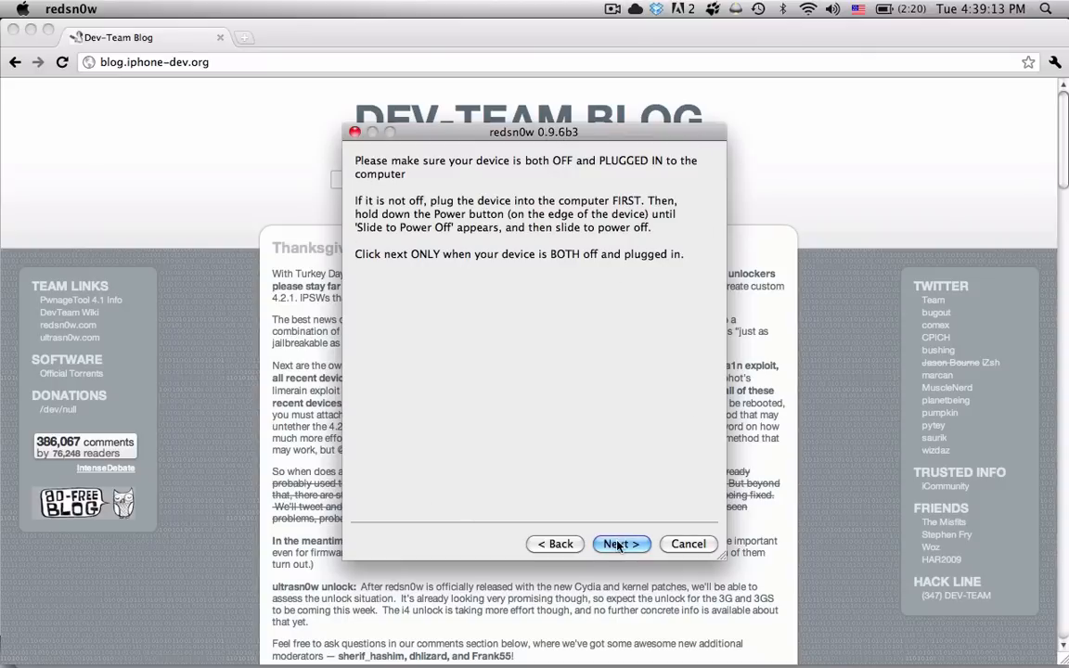
click(621, 544)
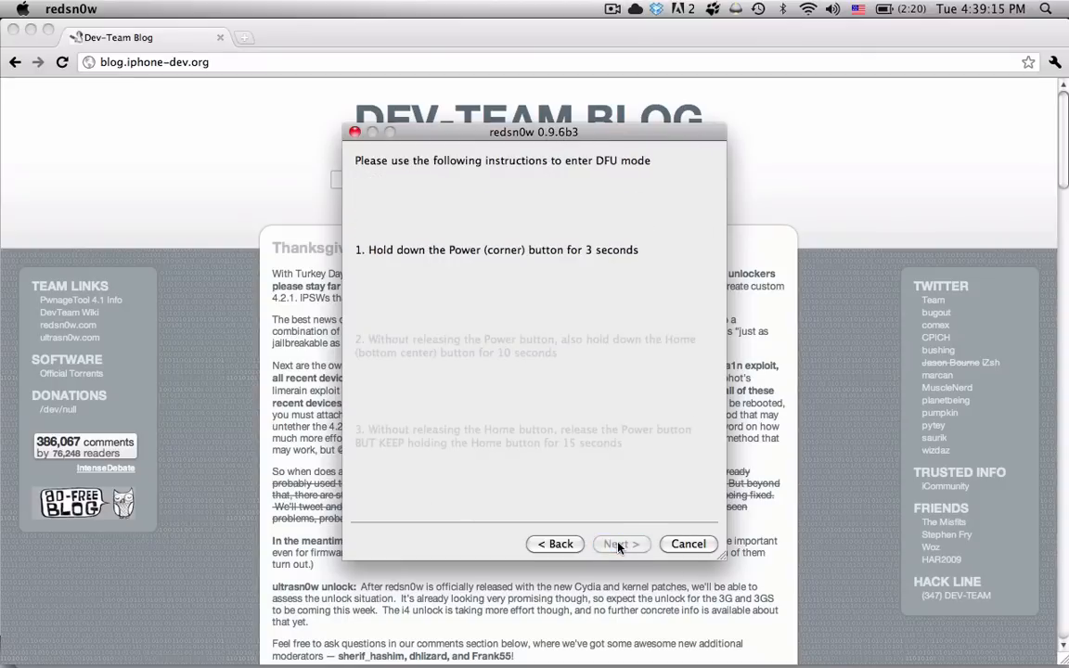
click(621, 544)
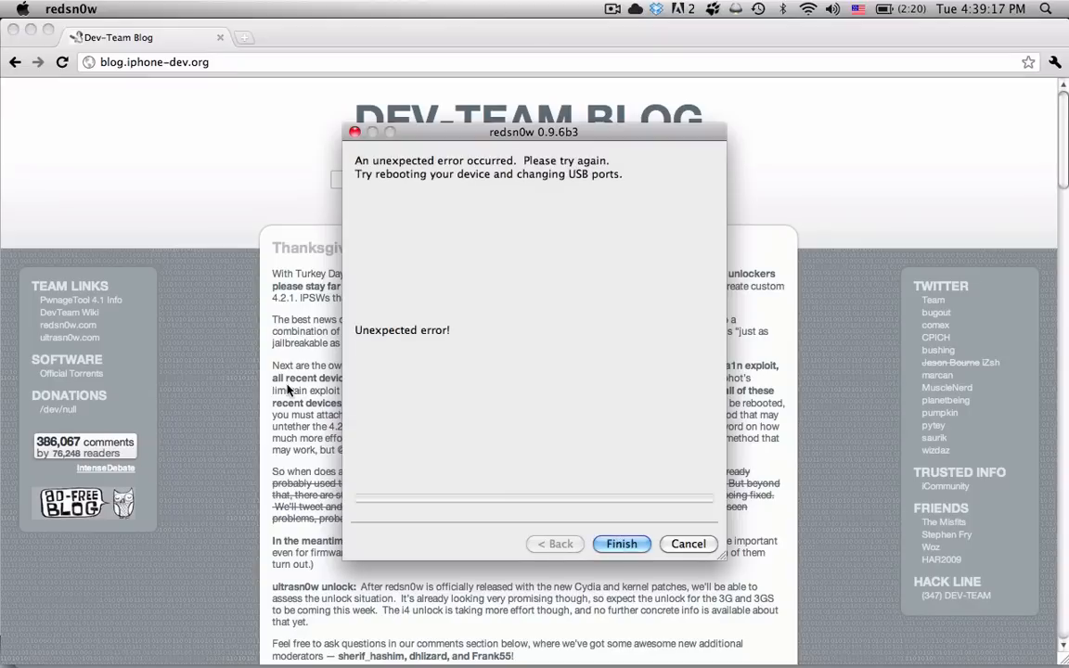
mouse_move(362, 358)
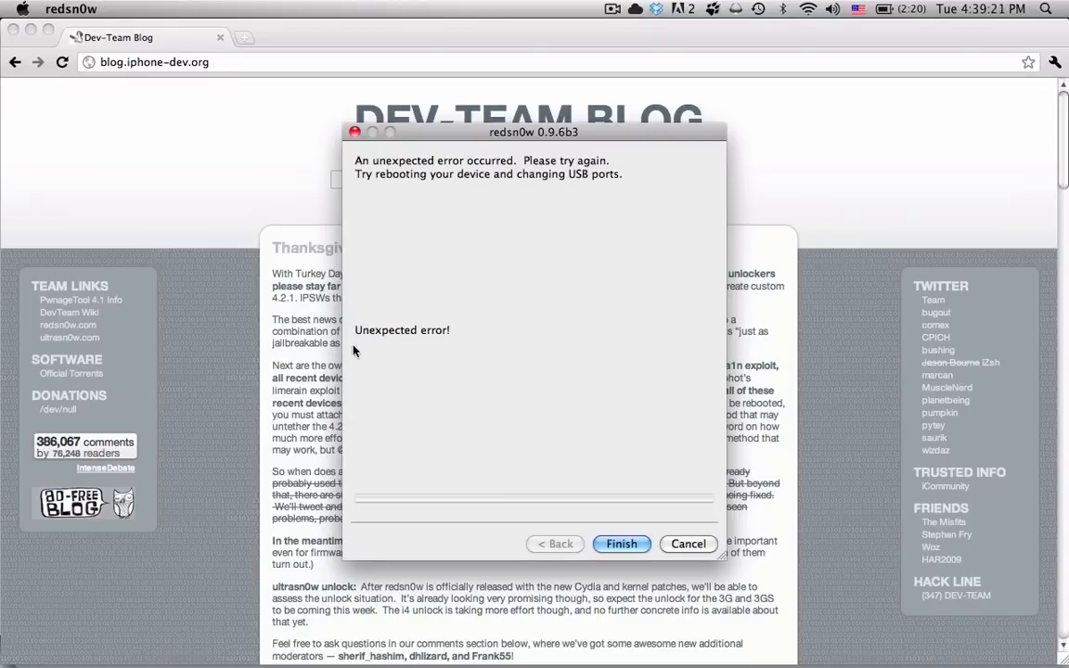
mouse_move(380, 248)
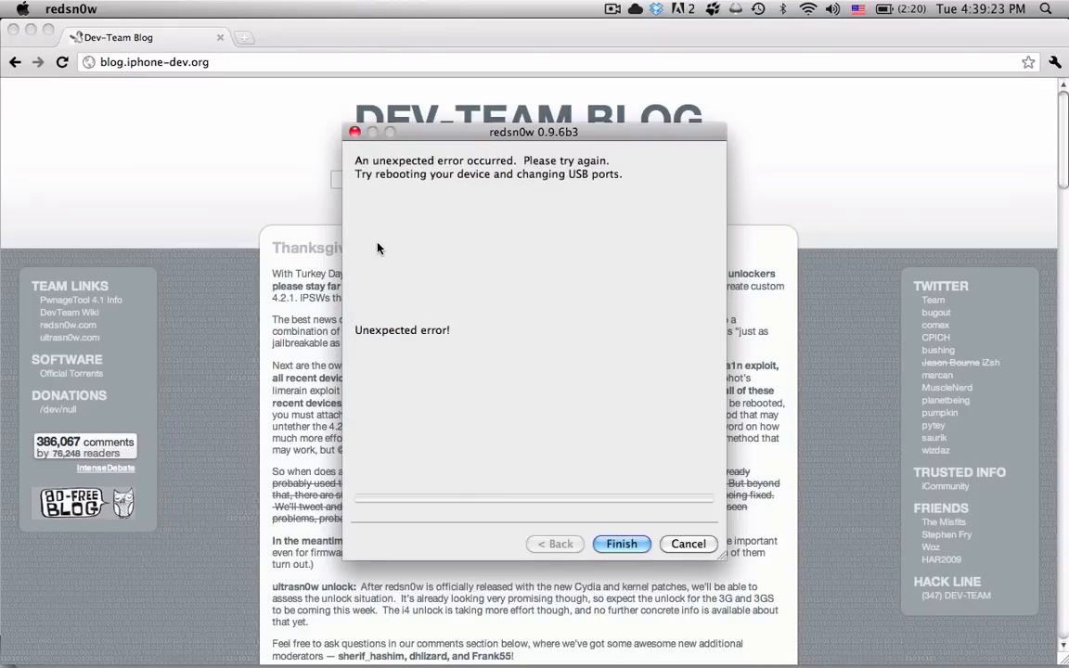
mouse_move(356, 279)
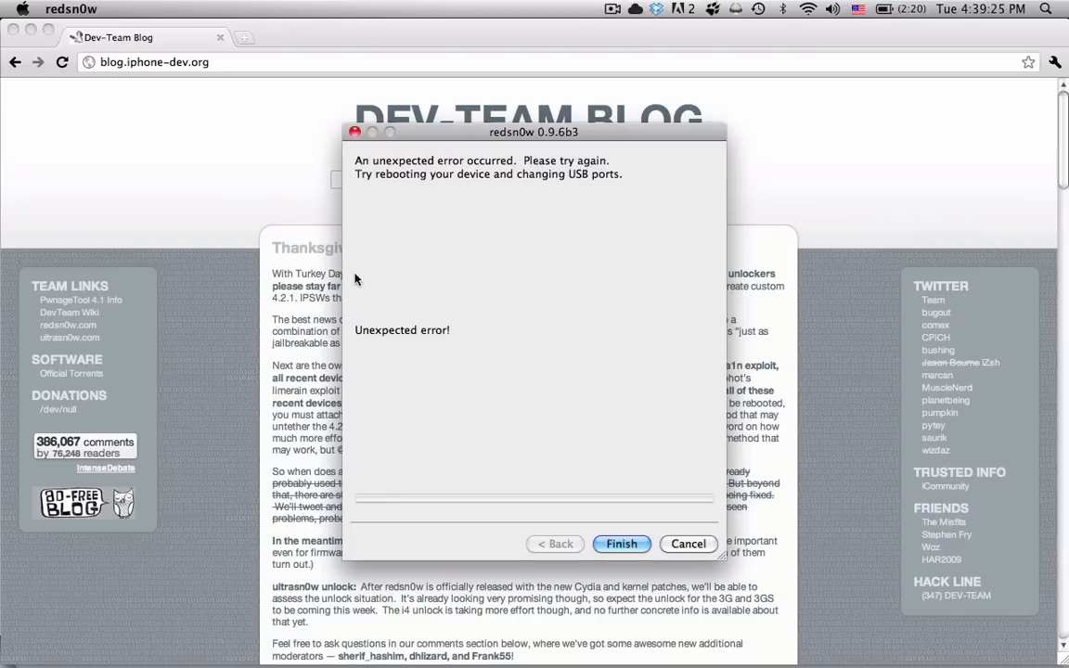
mouse_move(396, 382)
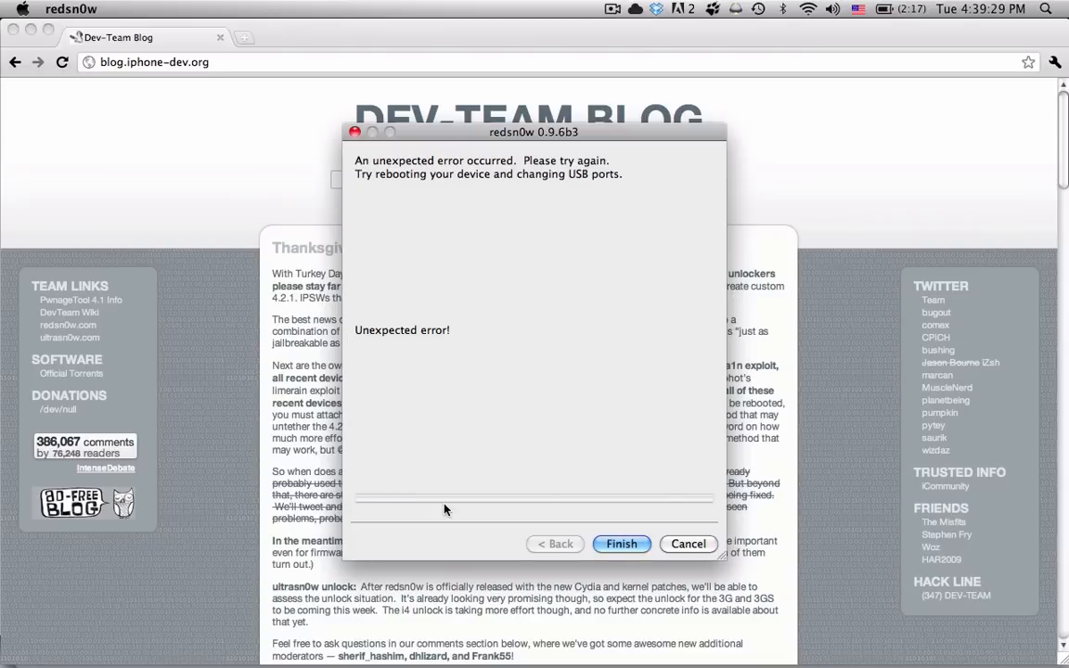
mouse_move(708, 502)
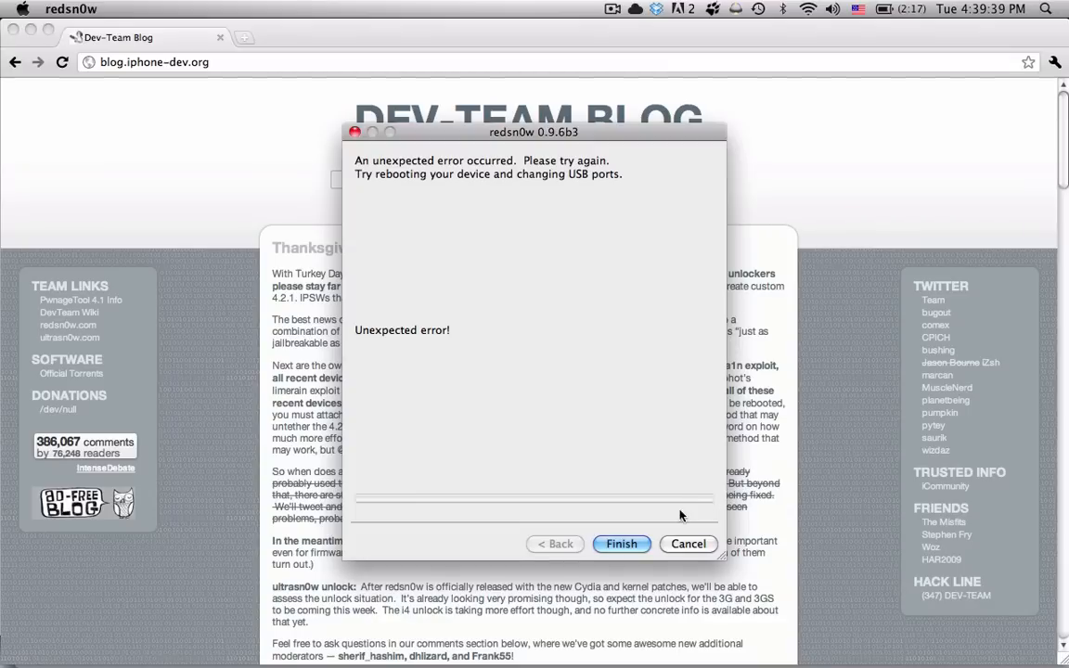
mouse_move(633, 544)
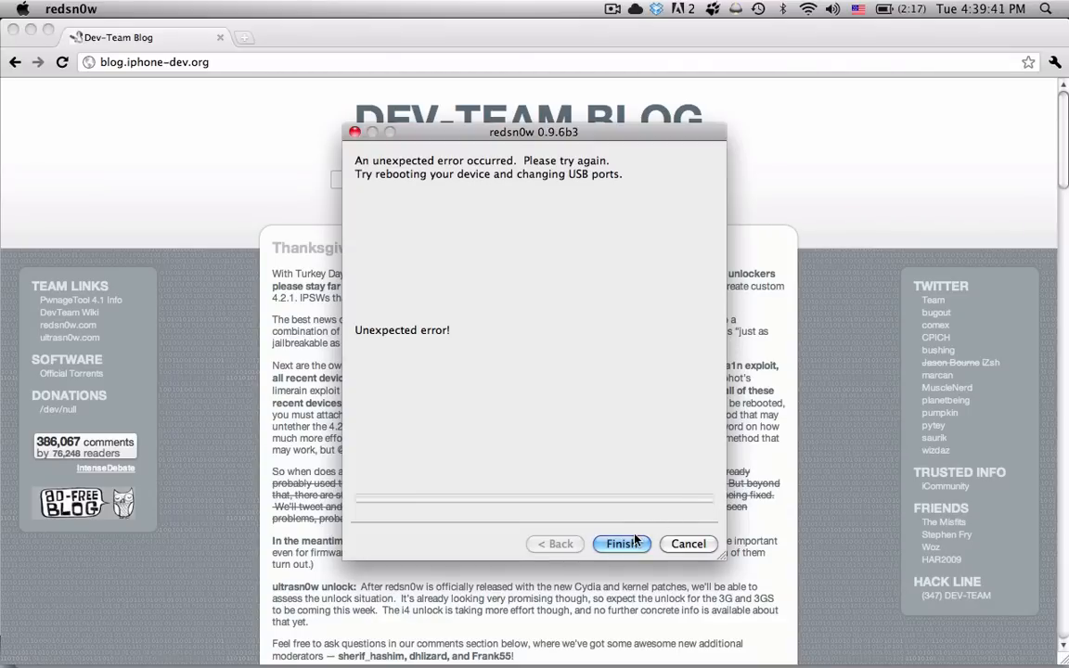